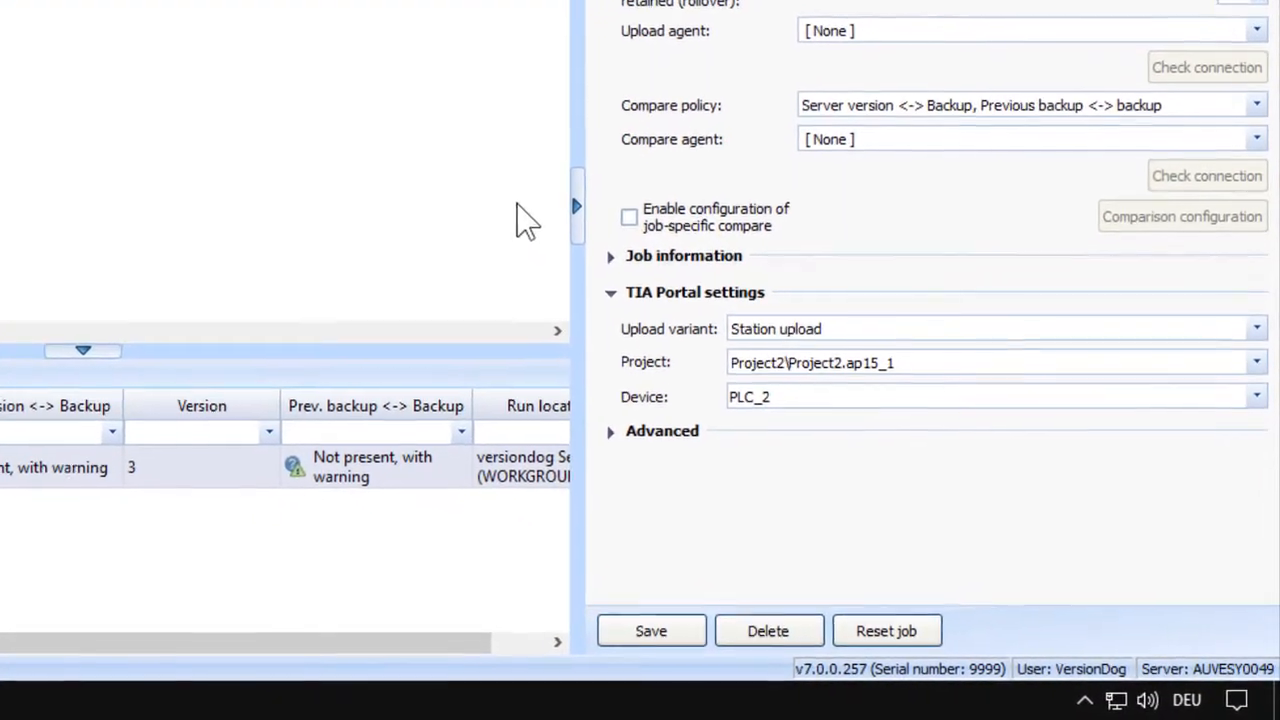
Step: Scroll the job configuration to the Upload and compare settings showing five retained backups
scroll("down", 3)
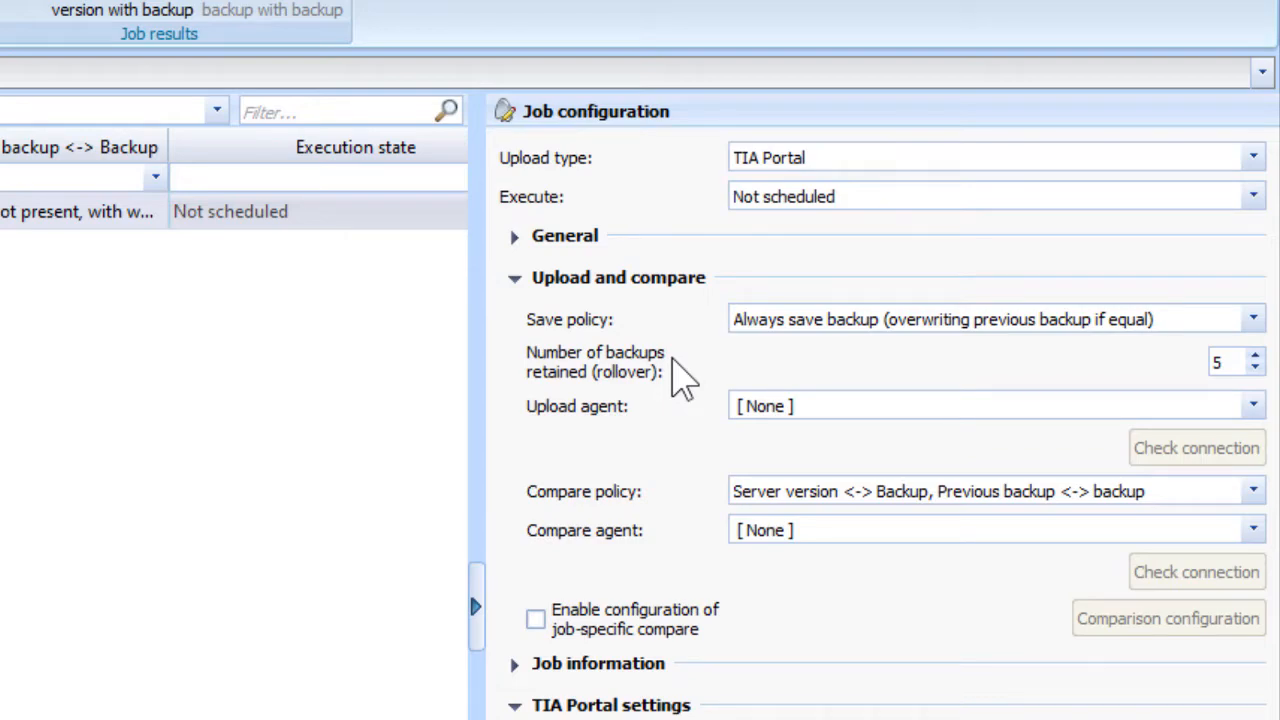
mouse_move(775, 365)
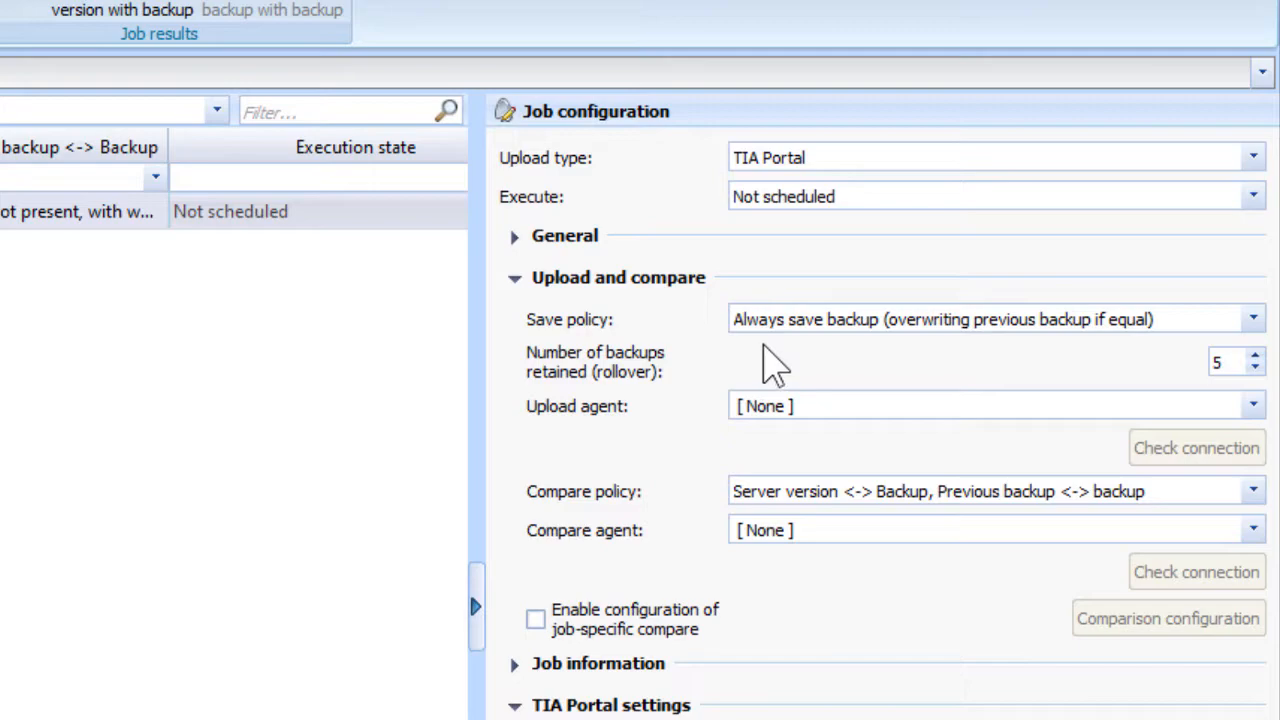
mouse_move(855, 365)
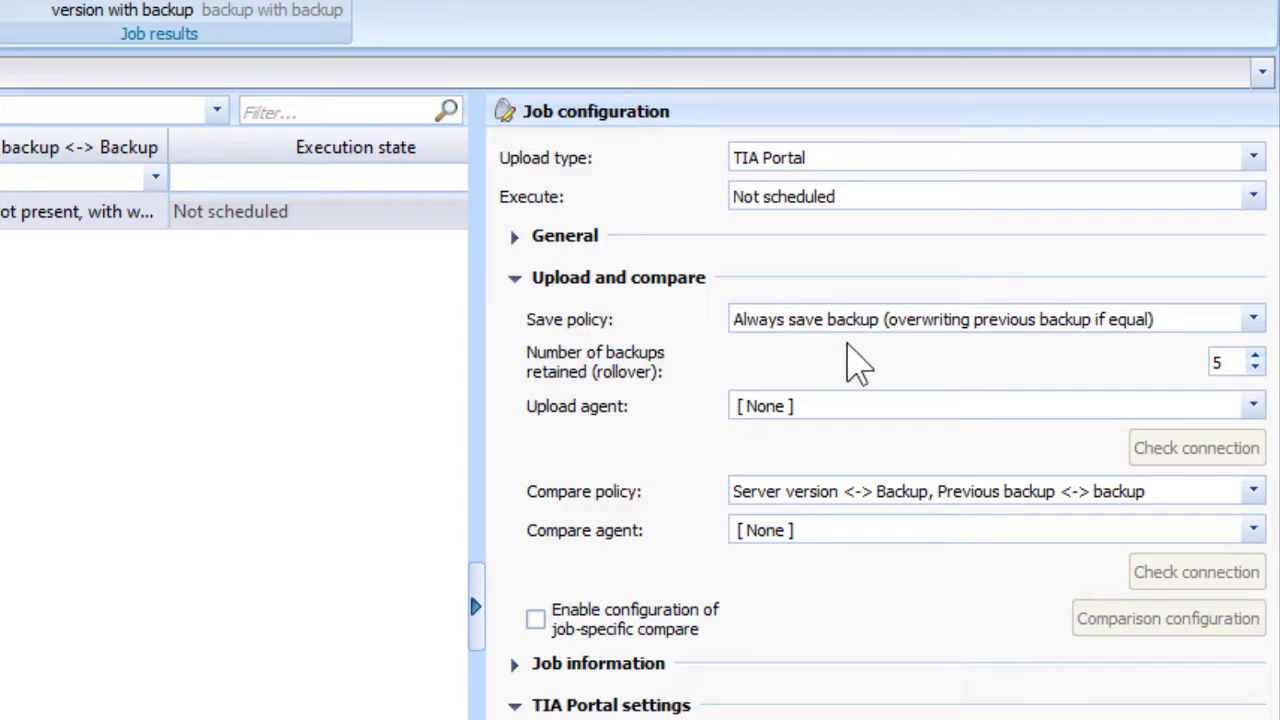
mouse_move(940, 360)
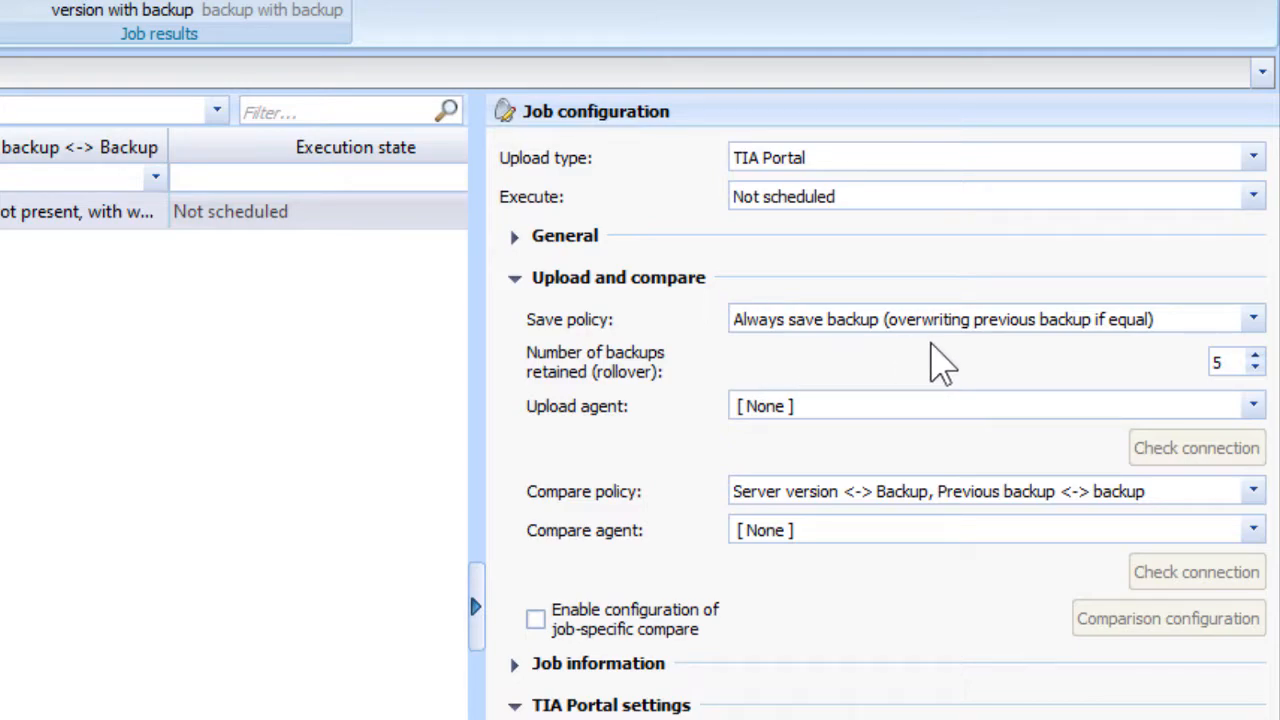
mouse_move(1090, 365)
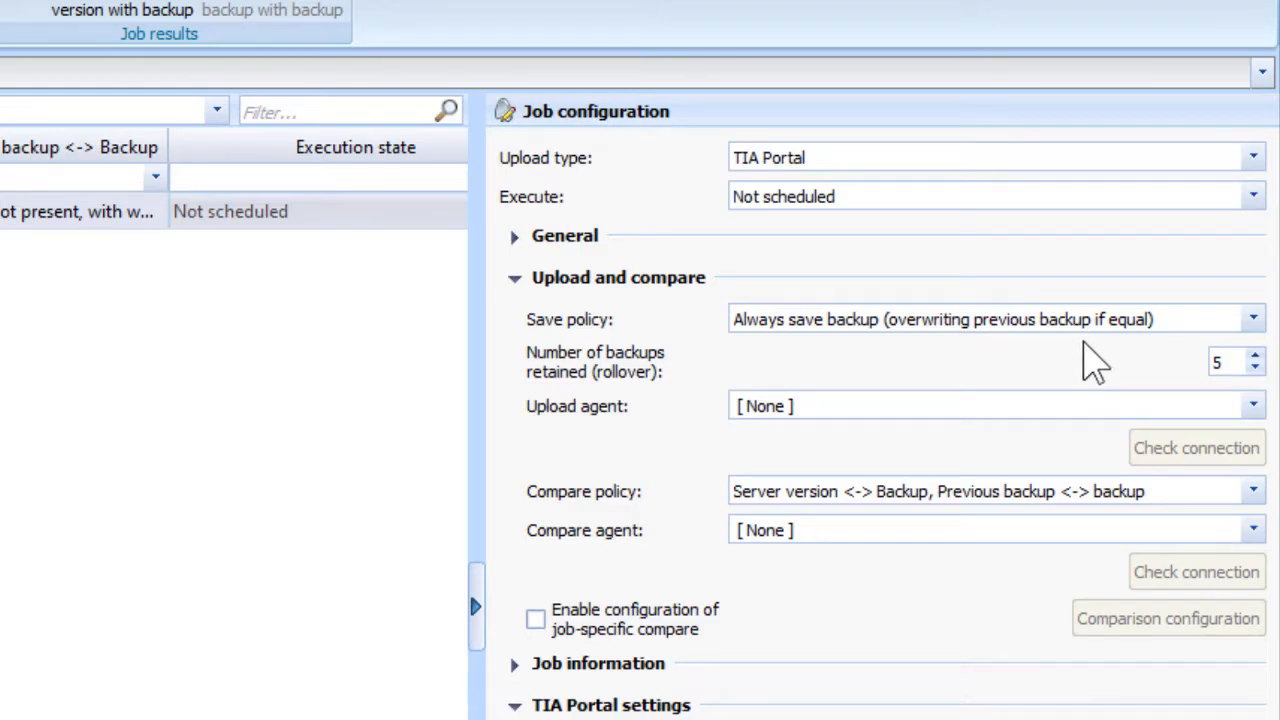
mouse_move(1130, 360)
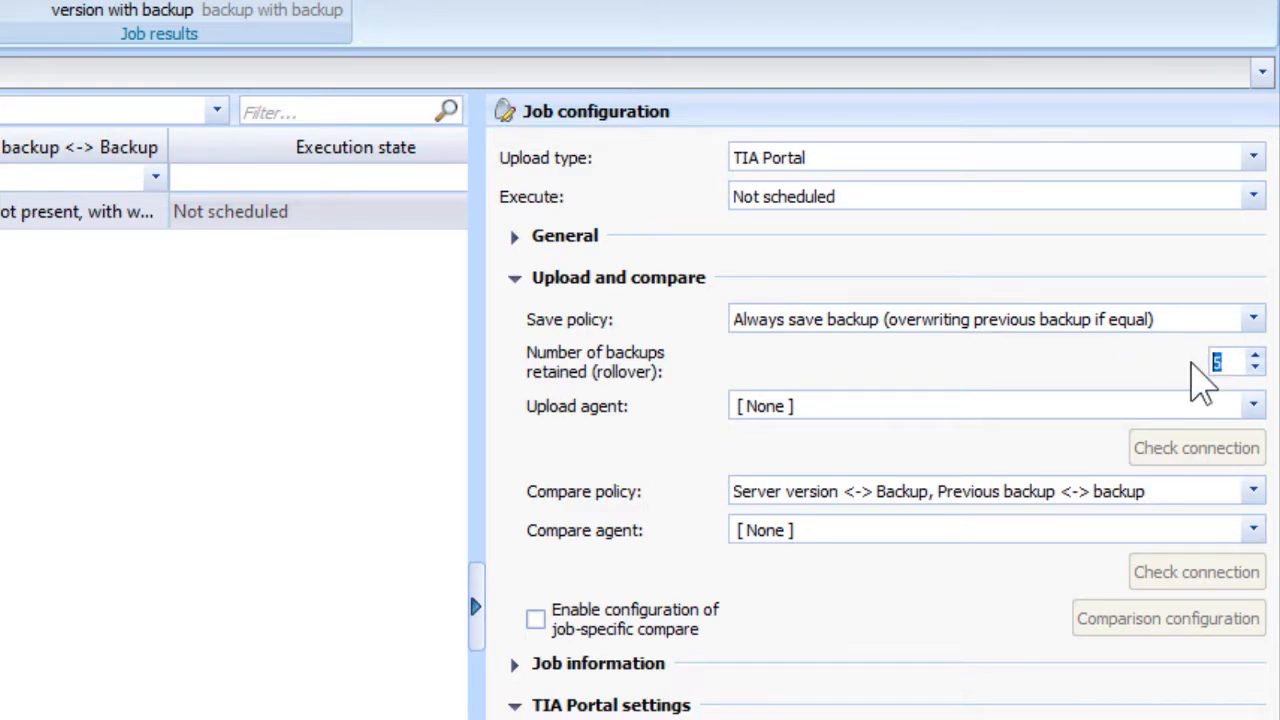
Step: Enter 20 as the number of rollover backups retained
type("20")
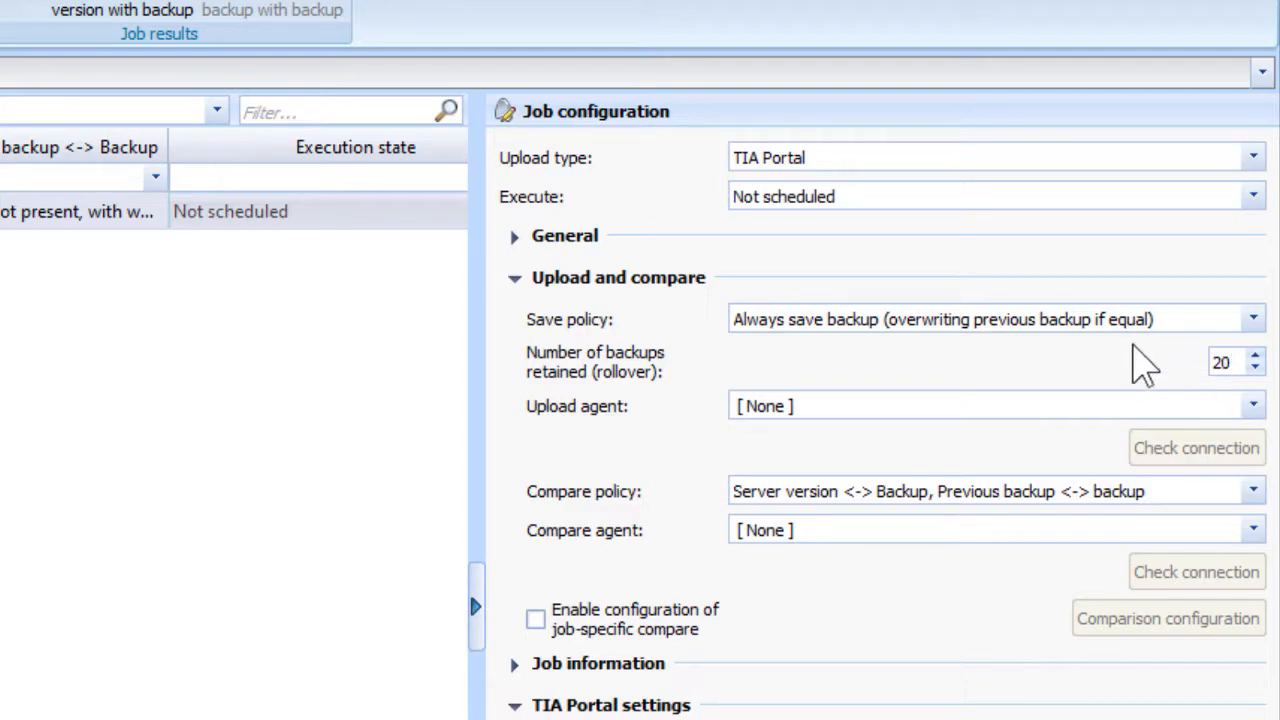
mouse_move(1075, 378)
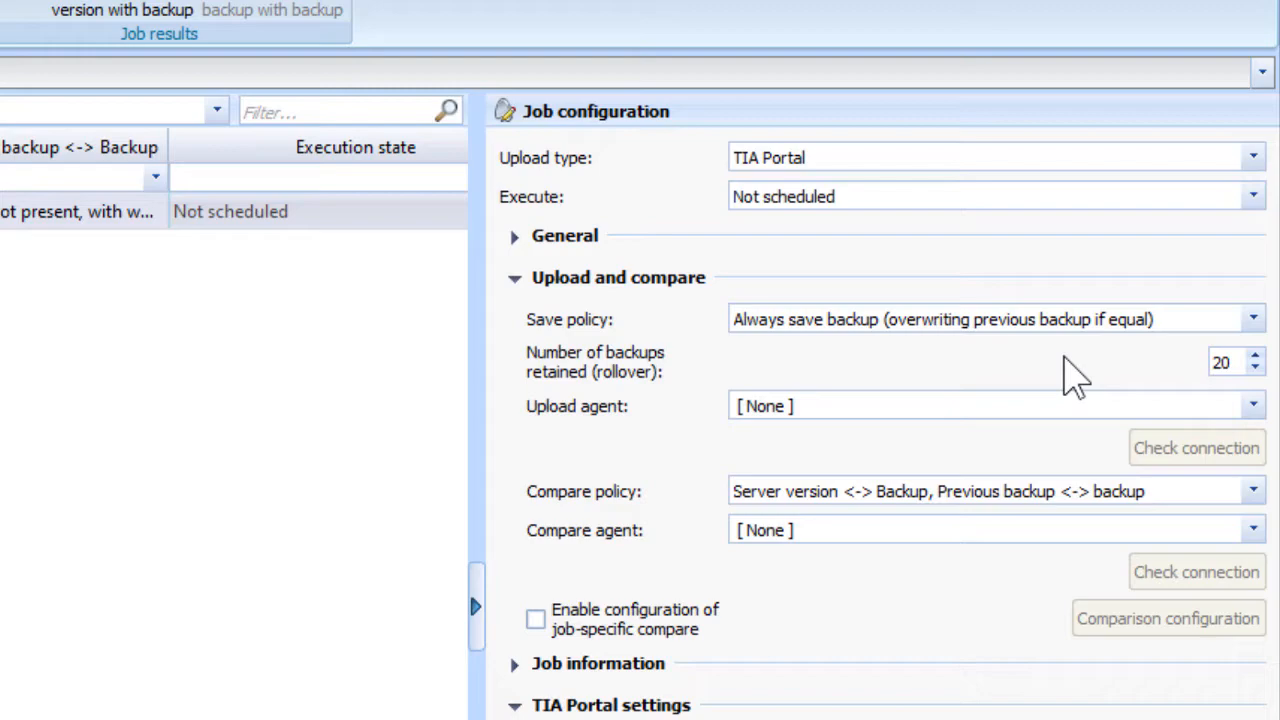
mouse_move(1050, 375)
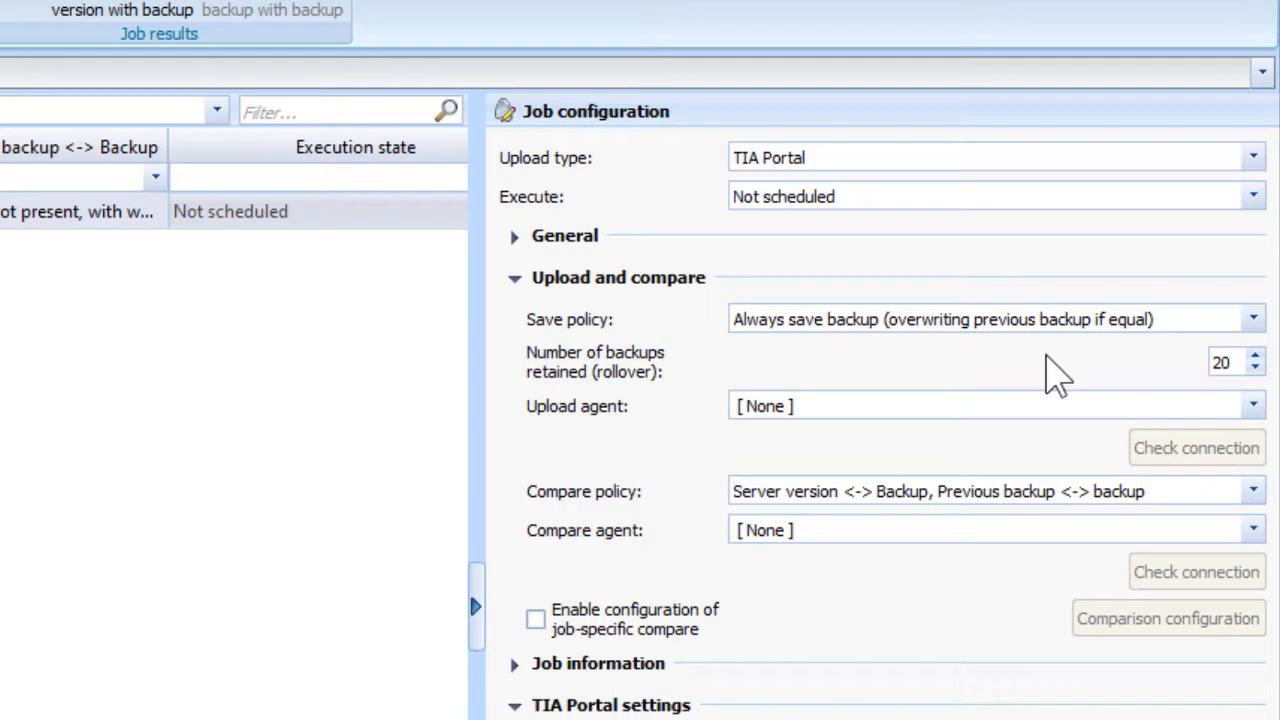
mouse_move(1000, 370)
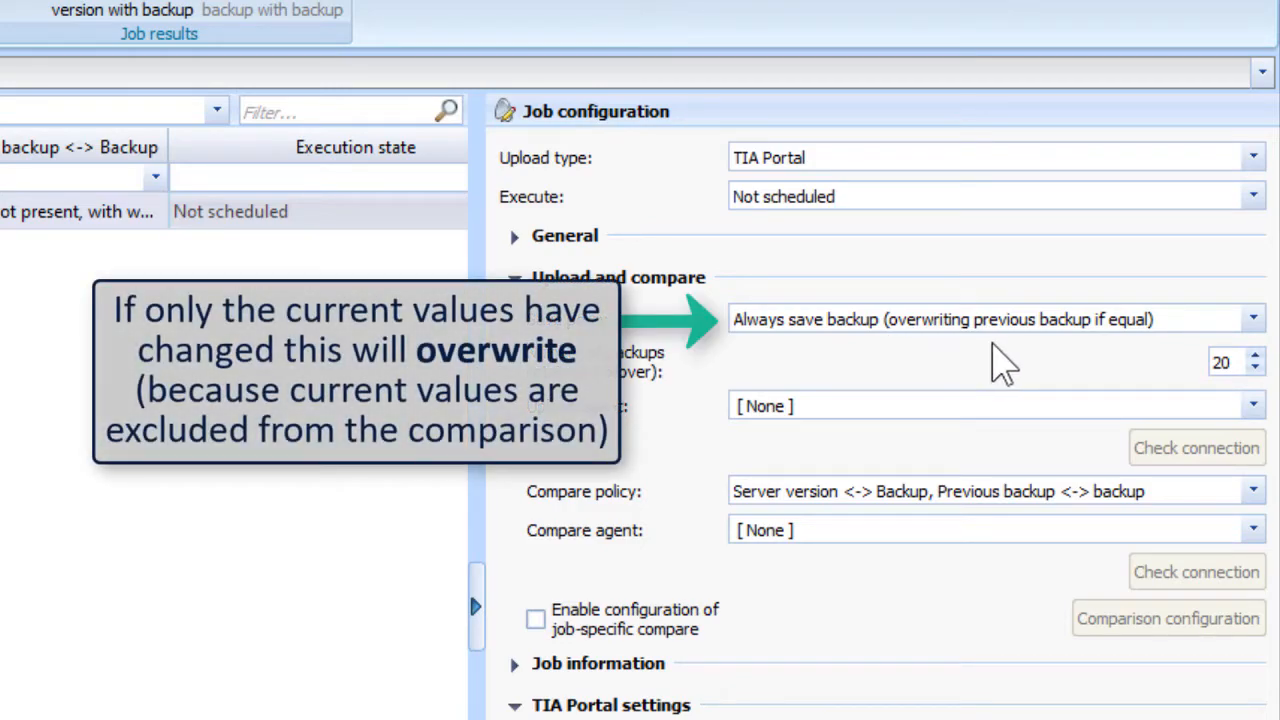
mouse_move(1155, 385)
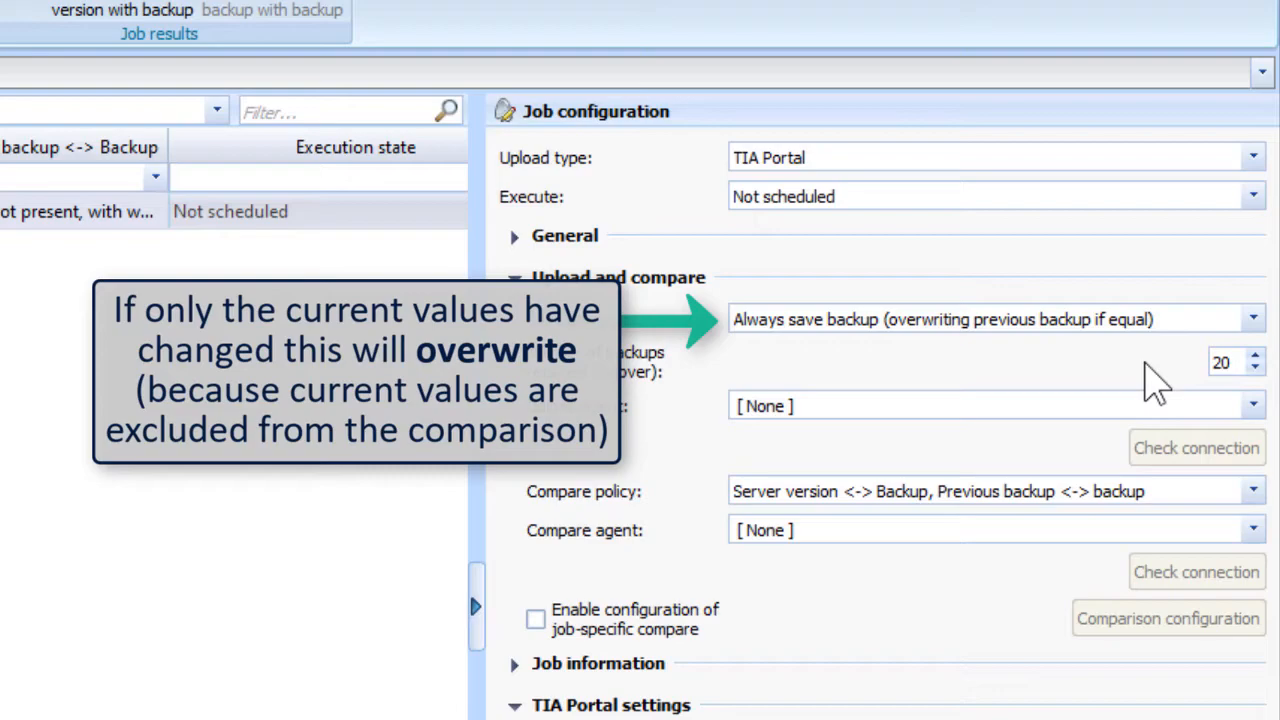
Step: Choose 'Always save backup (keeping previous backup even if equal)' as the save policy
left_click(1253, 318)
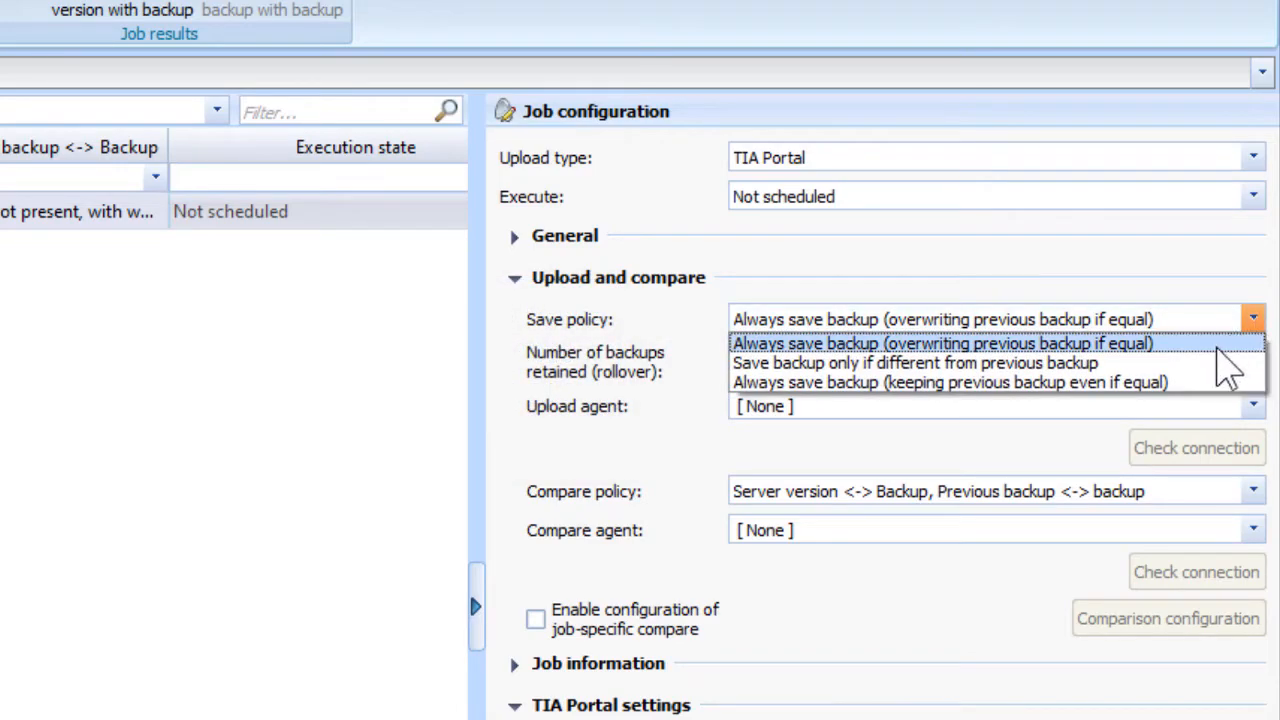
mouse_move(950, 382)
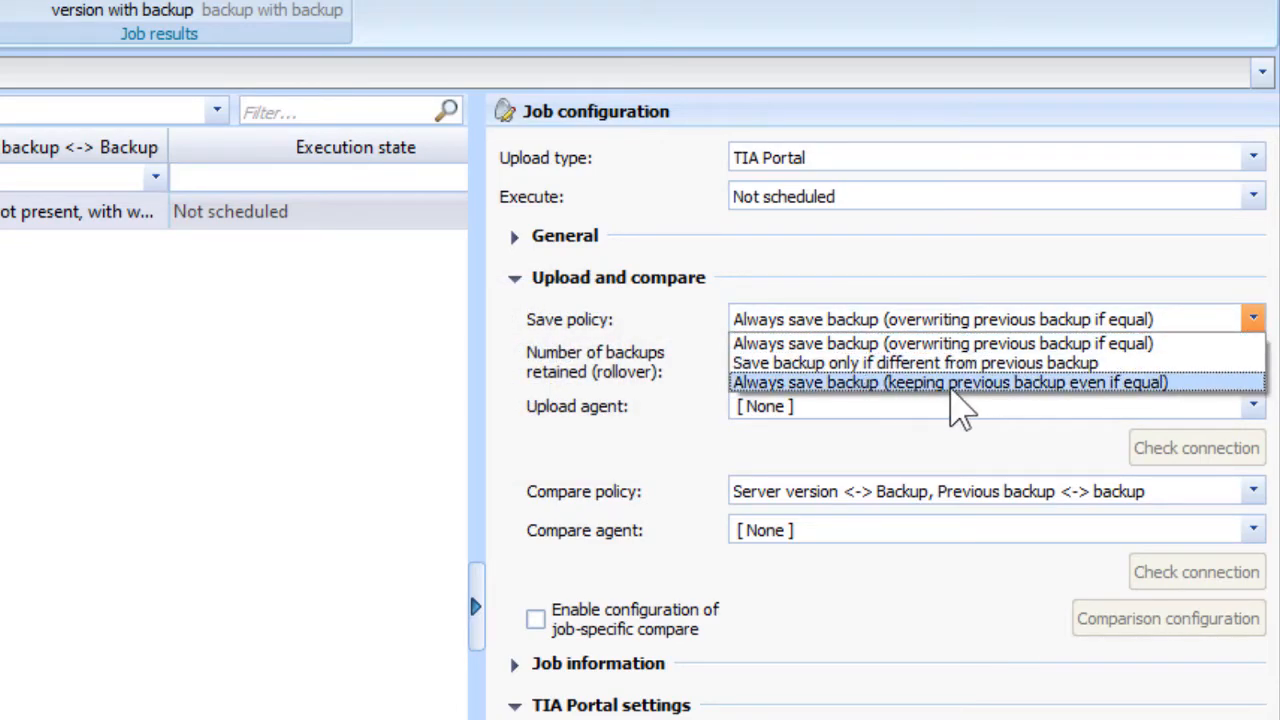
mouse_move(1000, 363)
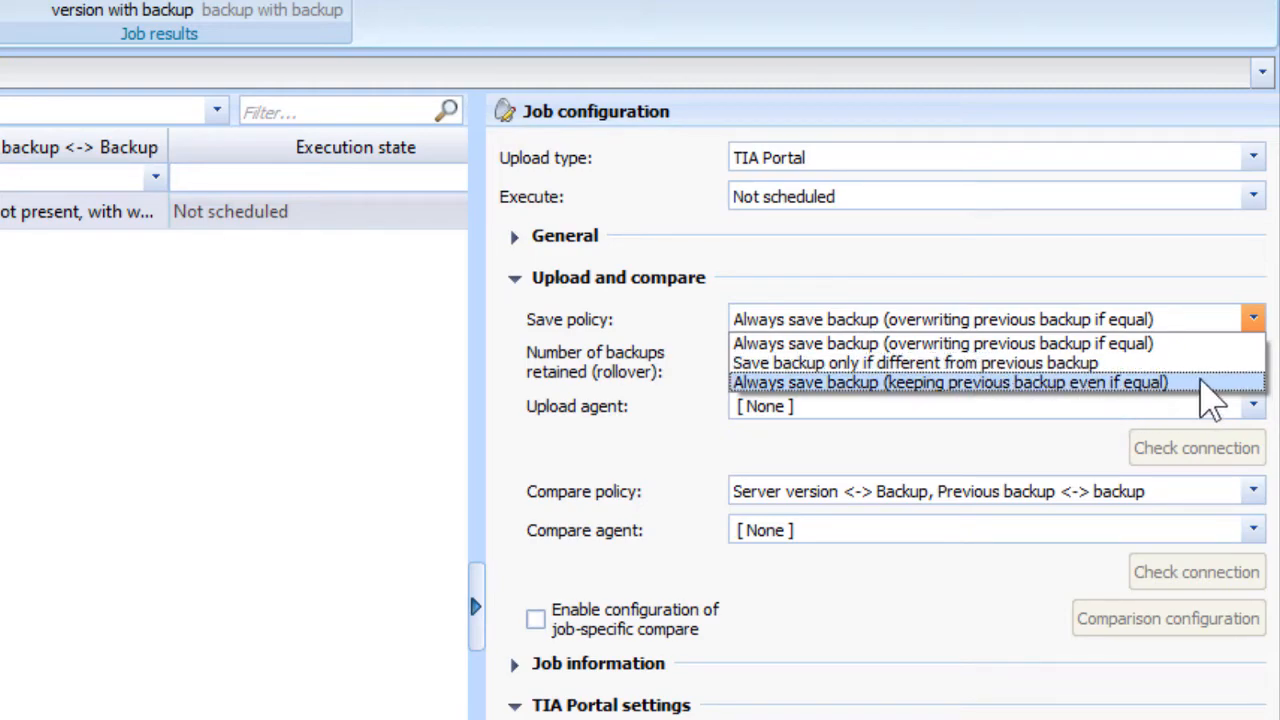
left_click(948, 382)
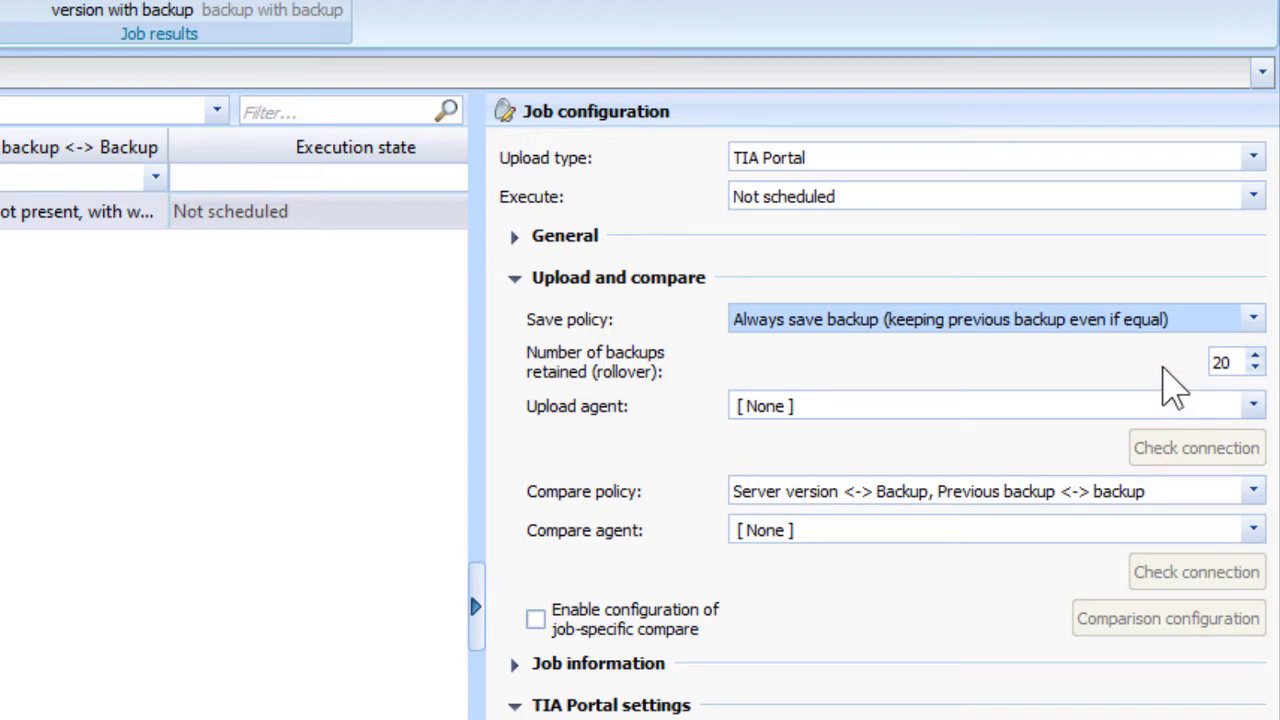